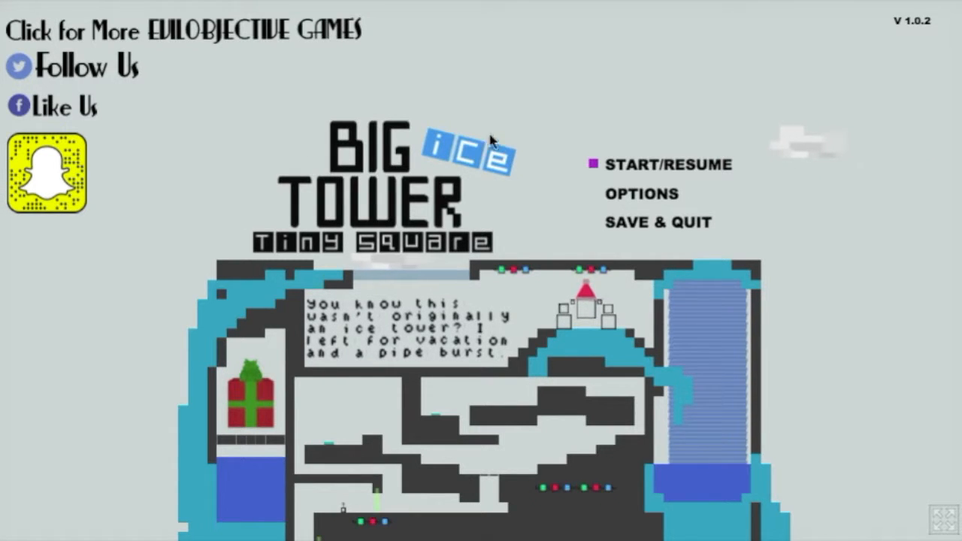
{"action": "mouse_move", "coordinate": [484, 81]}
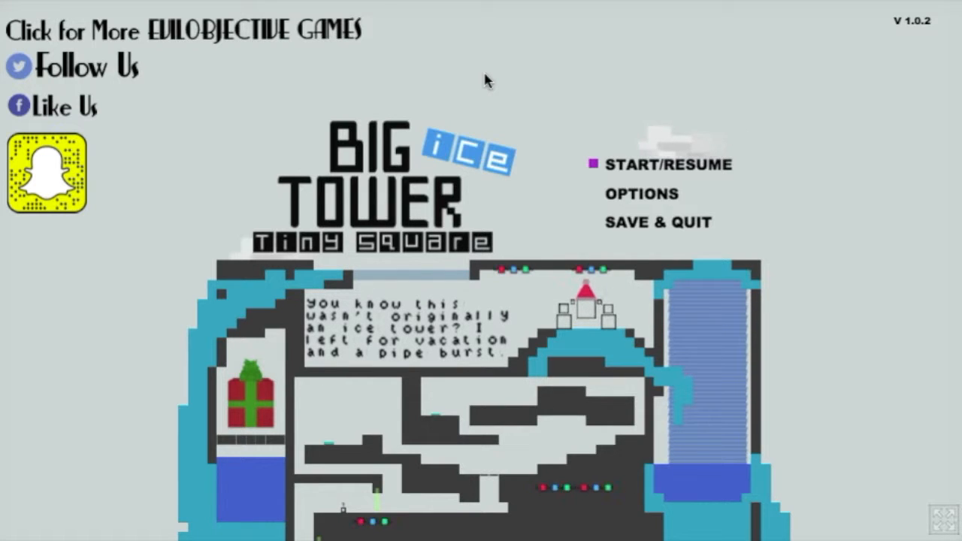
{"action": "mouse_move", "coordinate": [463, 31]}
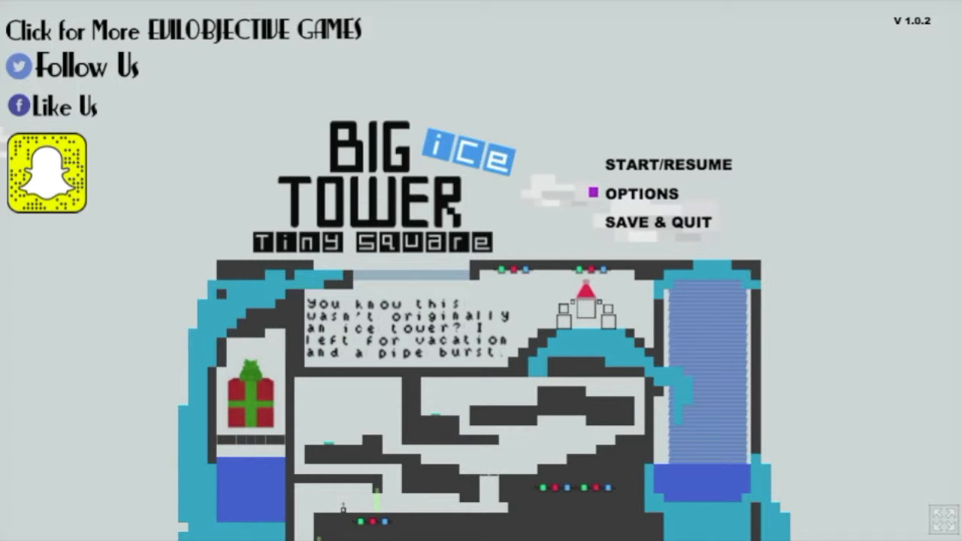
View the Stats readout (zero deaths, zero jumps, playtime) from the Options menu and hide it again
{"action": "left_click", "coordinate": [642, 193]}
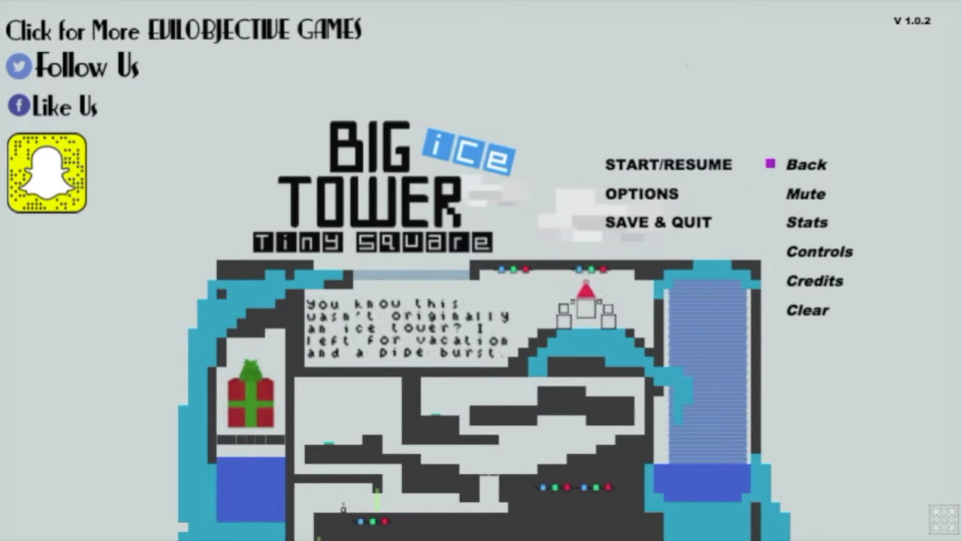
{"action": "left_click", "coordinate": [806, 222]}
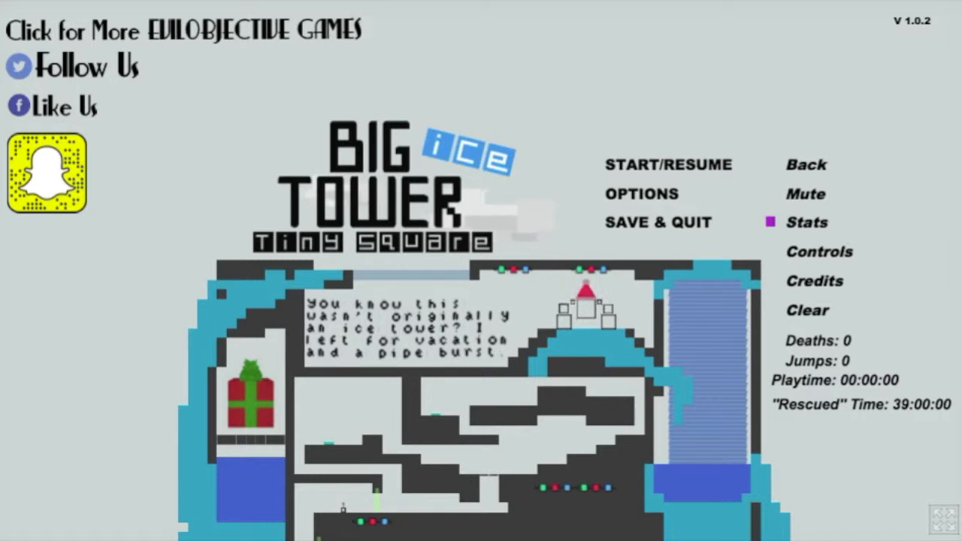
{"action": "left_click", "coordinate": [819, 252]}
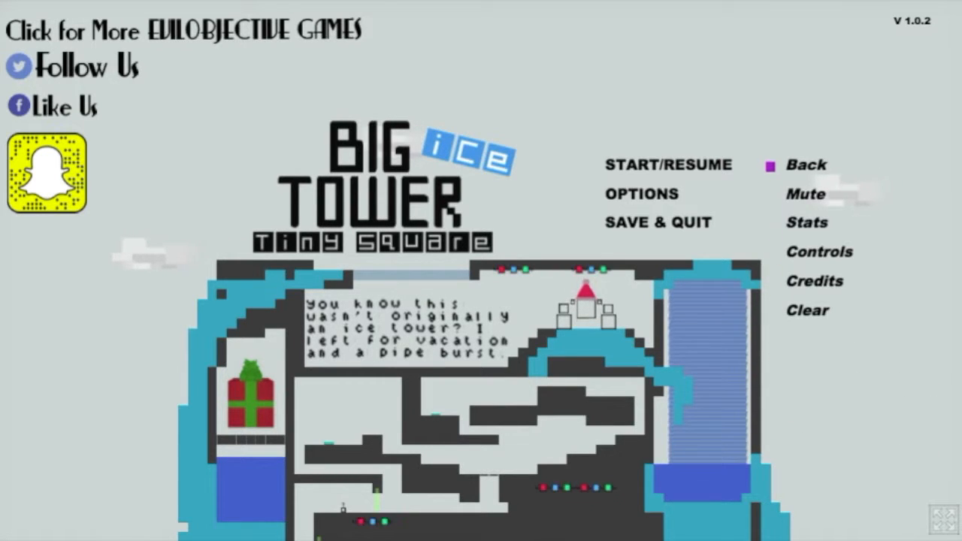
Exit Options via Back and begin a new run with START/RESUME
{"action": "left_click", "coordinate": [806, 164]}
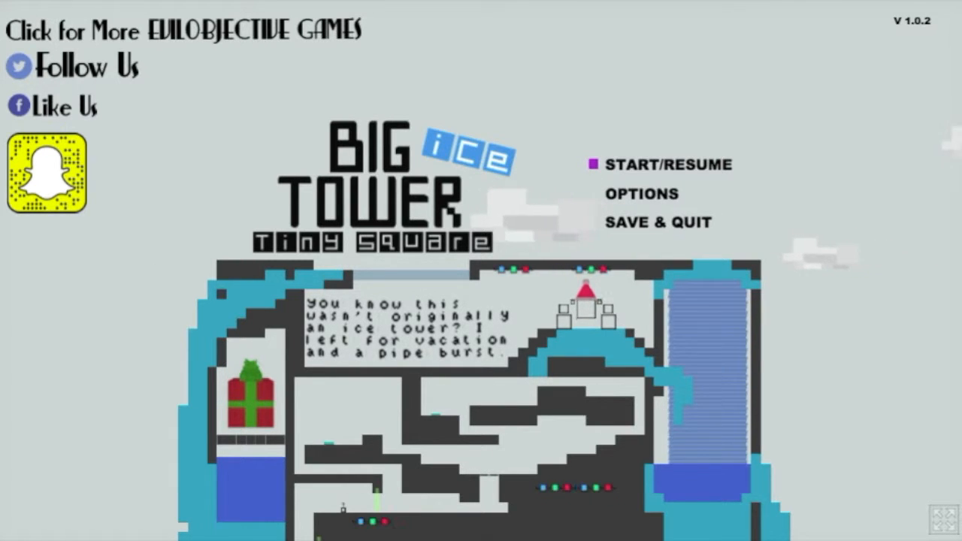
{"action": "left_click", "coordinate": [669, 164]}
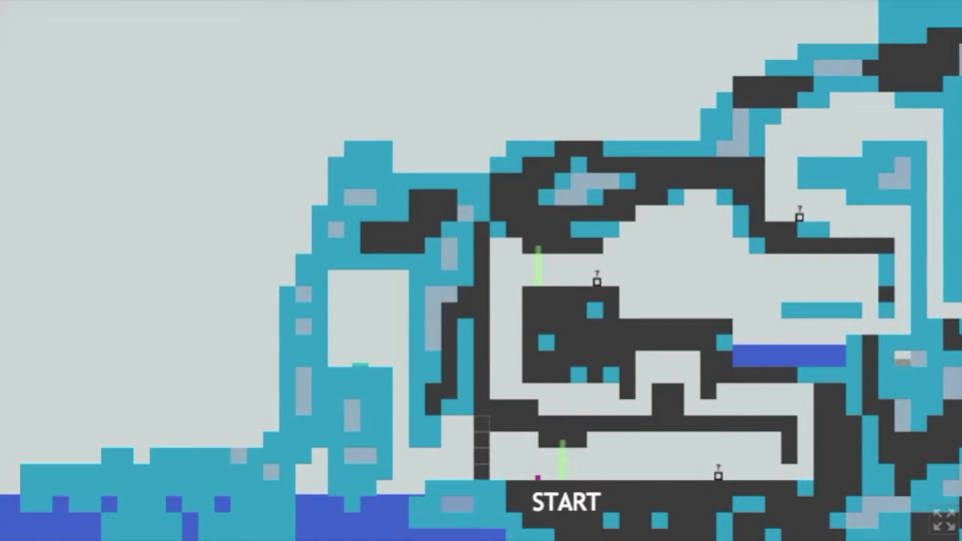